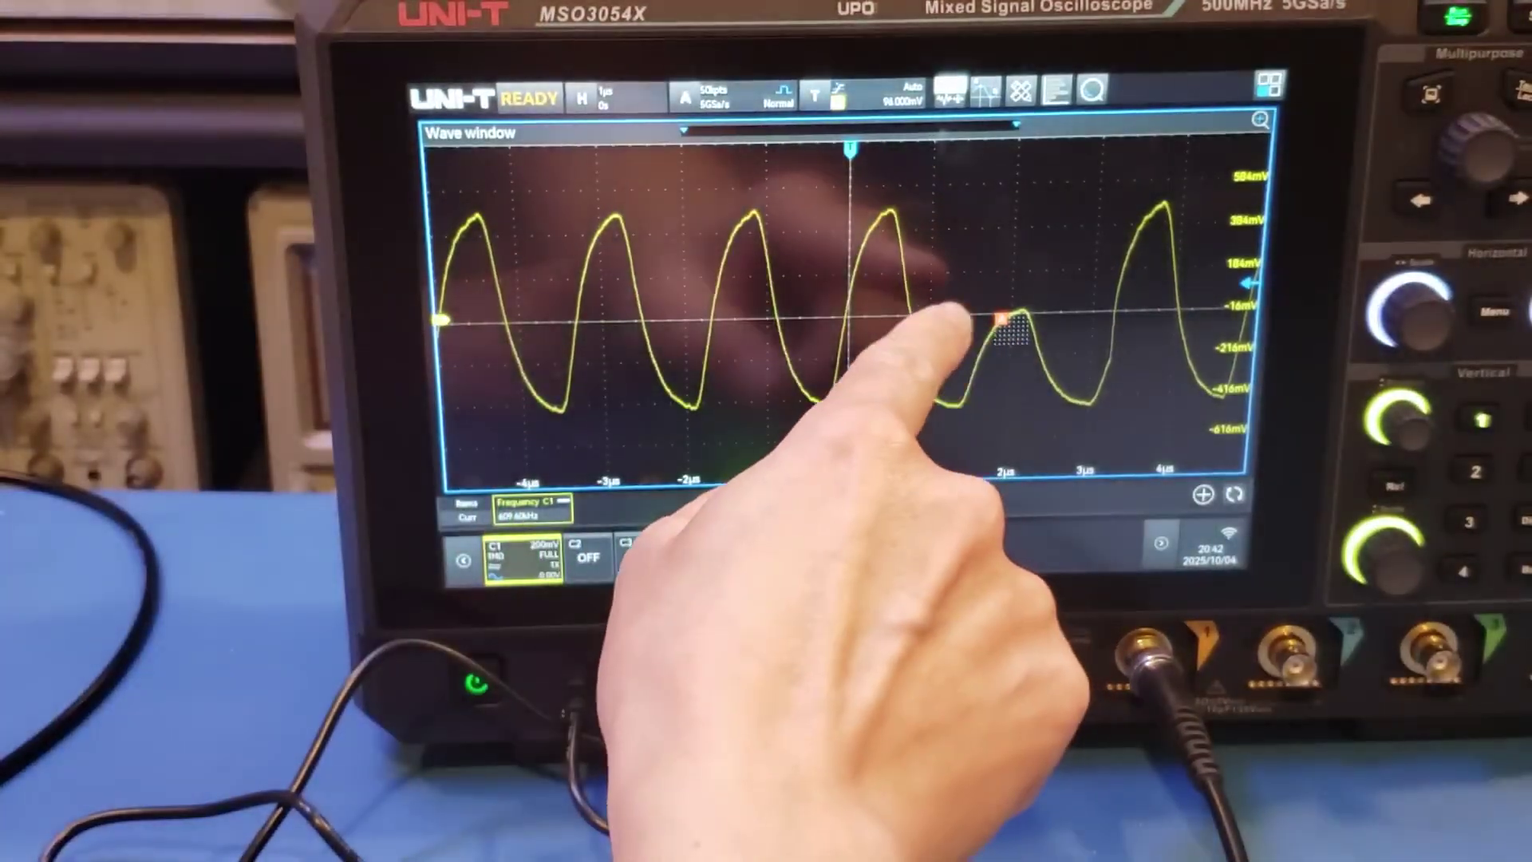
# Step: Tap the zone drawn over the runt pulse to show Cross/No Cross trigger choices
pyautogui.click(1002, 322)
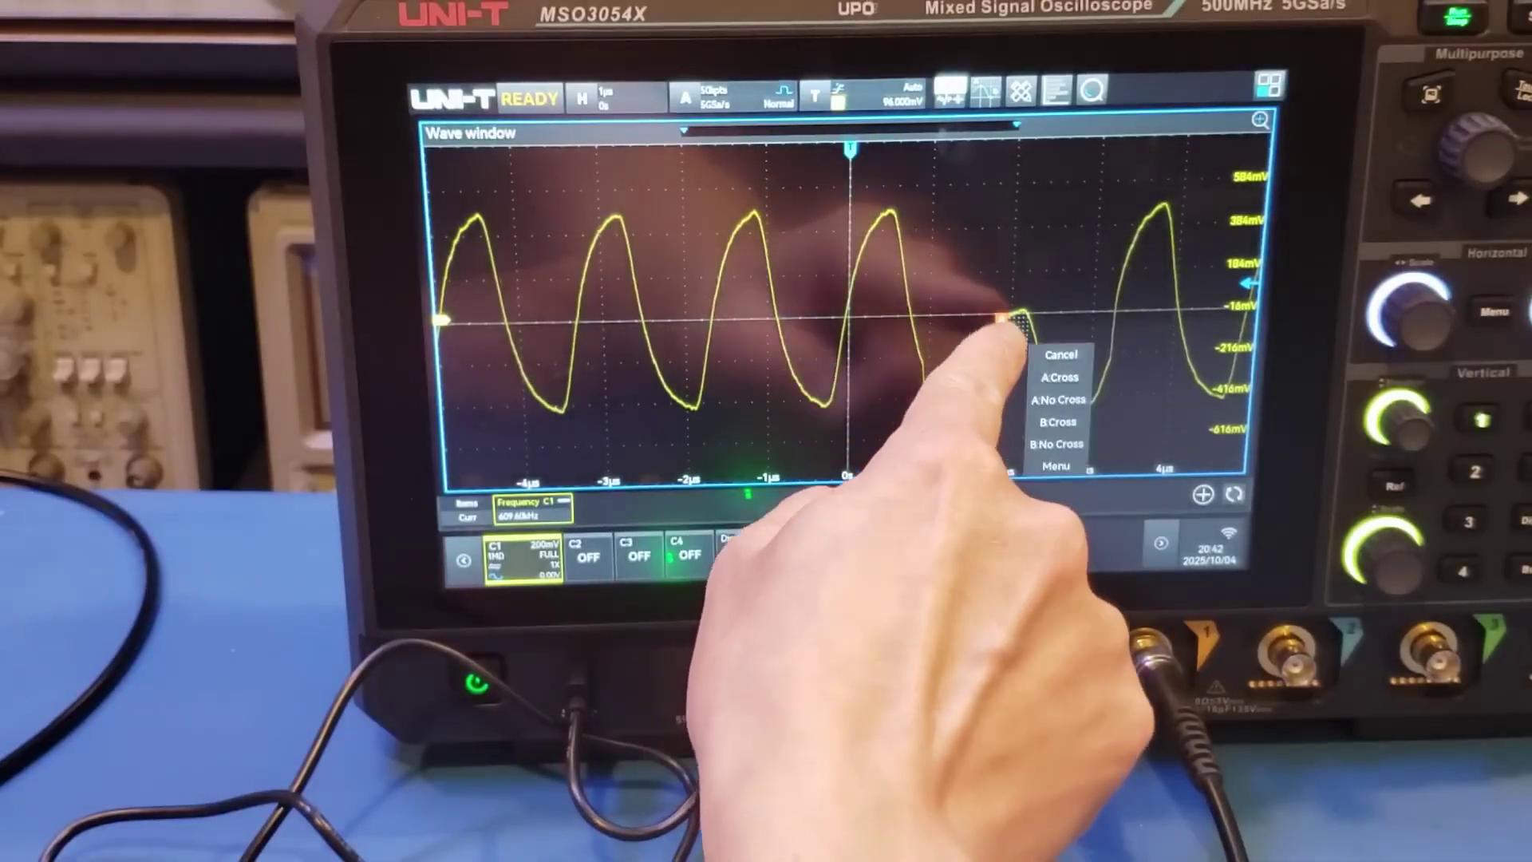